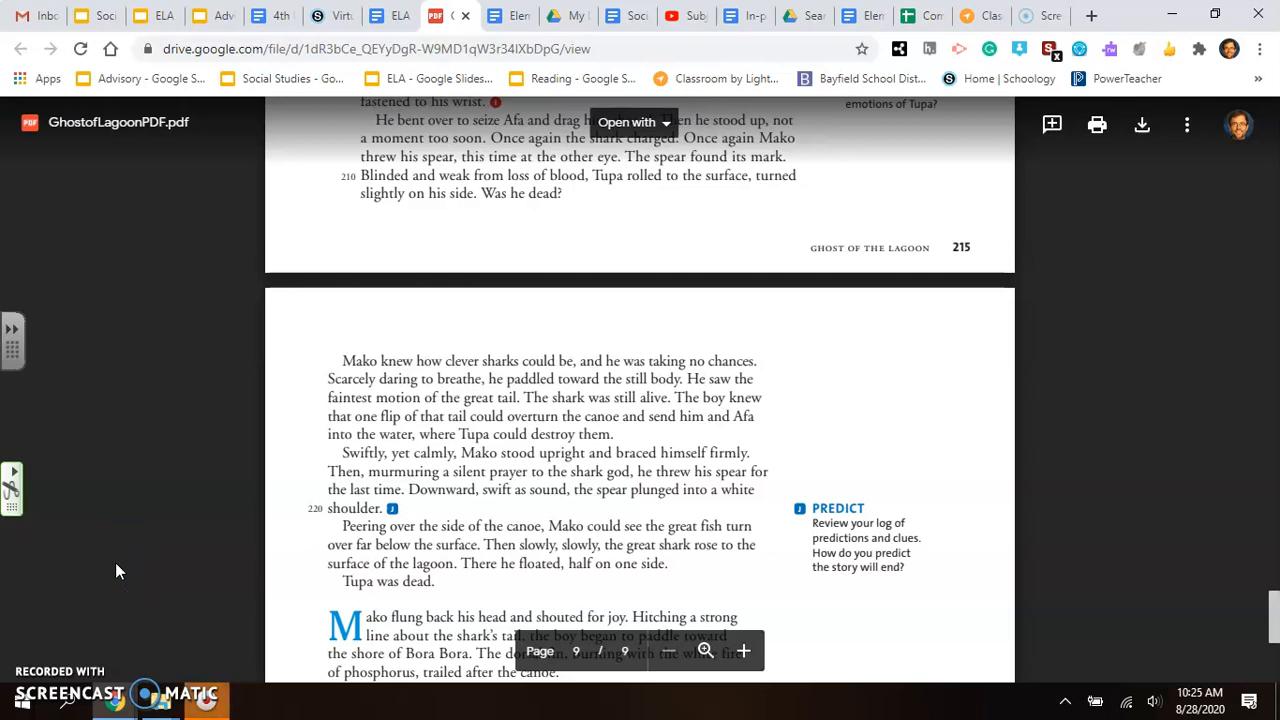
scroll(down, 3)
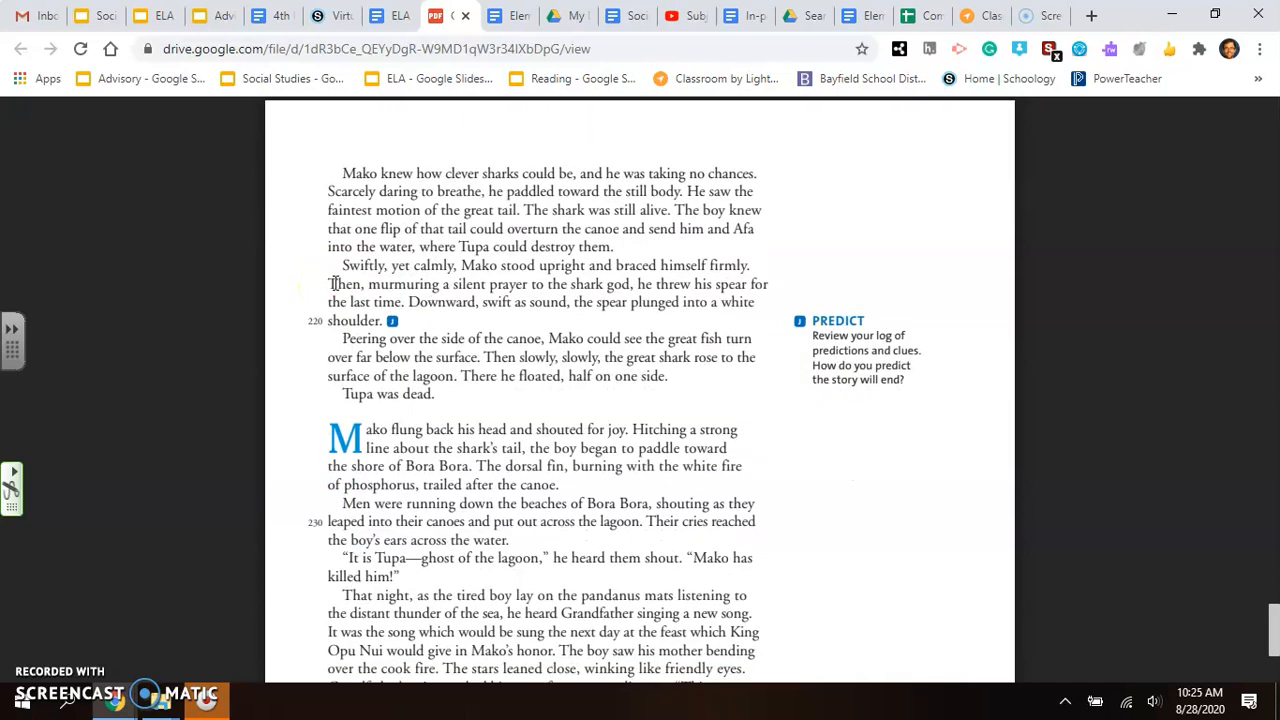
scroll(down, 3)
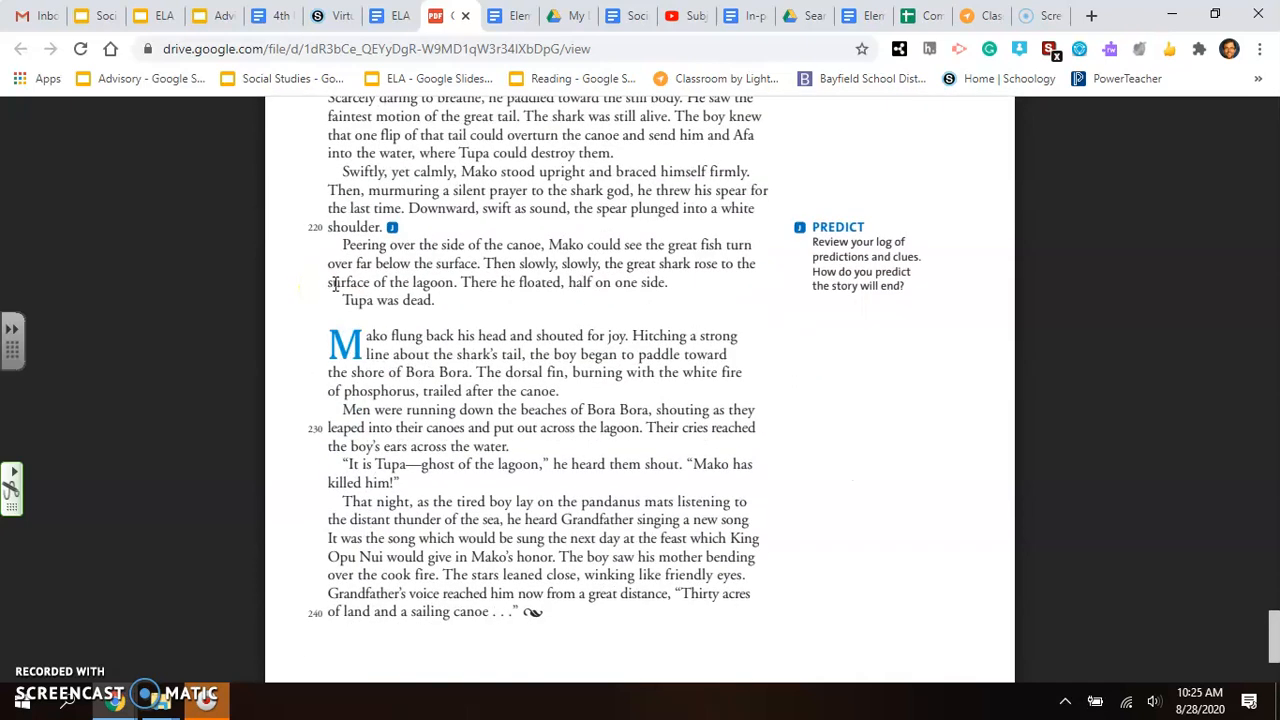